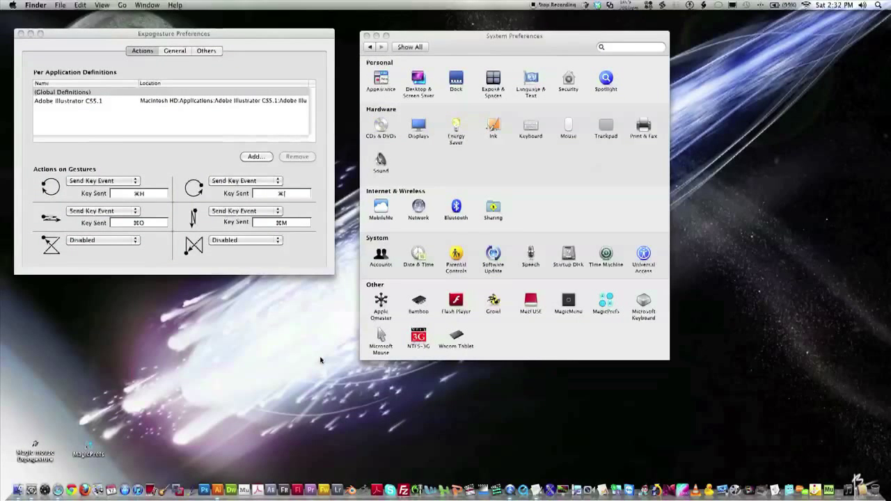
mouse_move(494, 13)
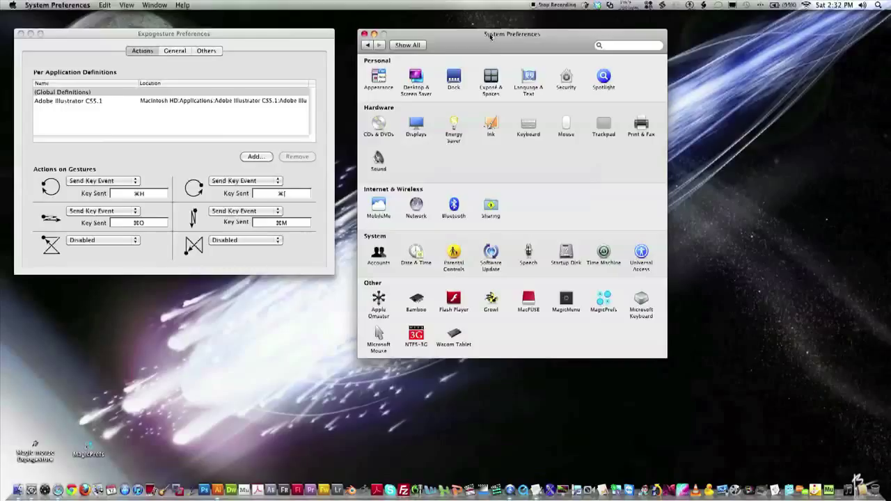
mouse_move(241, 47)
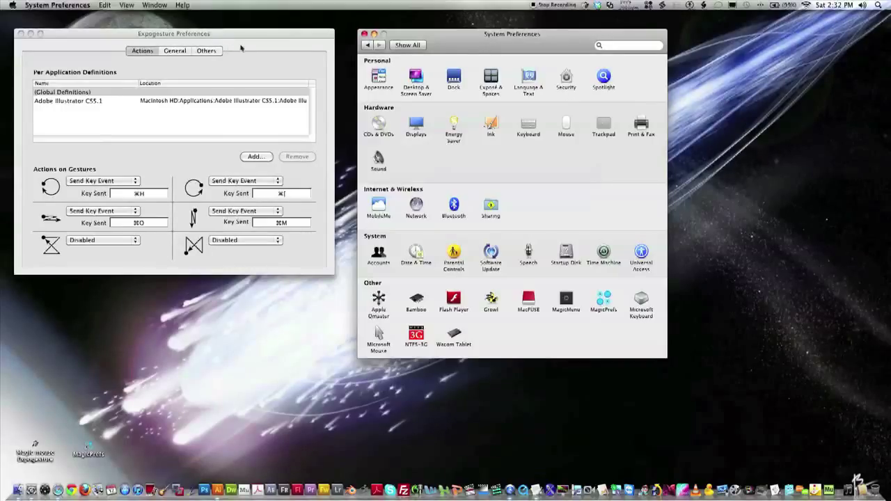
Step: Preview the Expogesture and MagicPrefs desktop apps, then load MagicPrefs from System Preferences' Other row
left_click(63, 92)
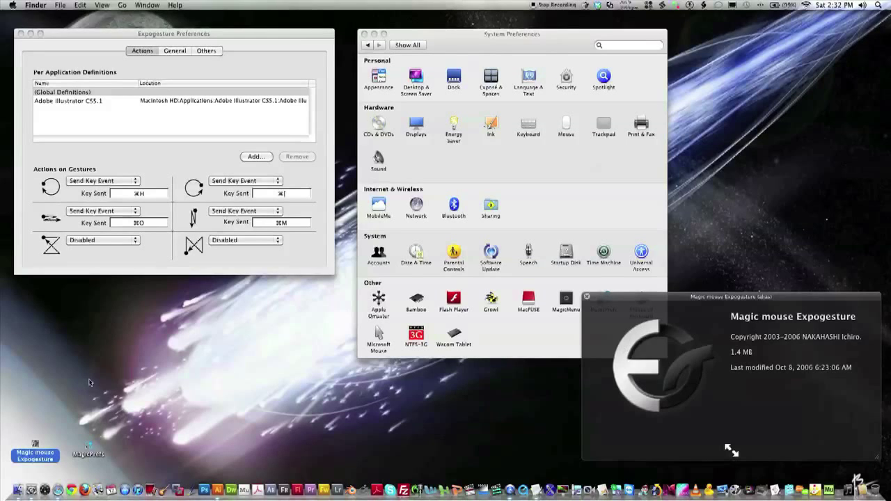
left_click(89, 448)
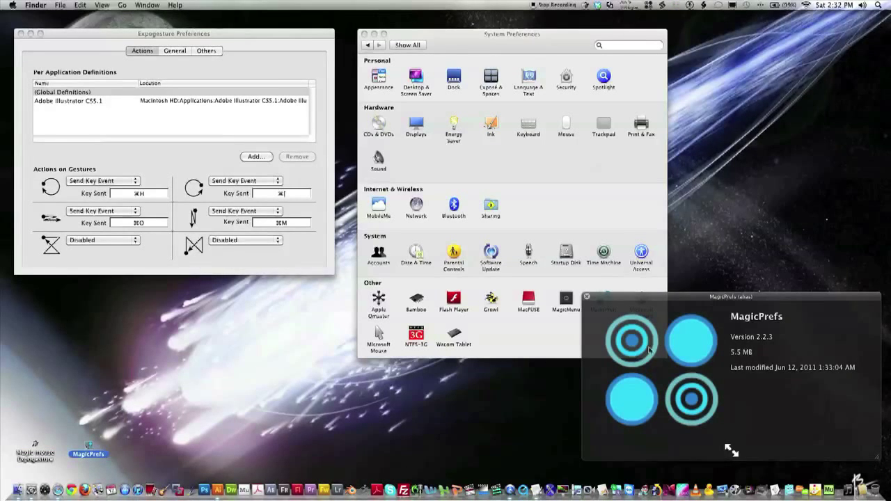
mouse_move(652, 339)
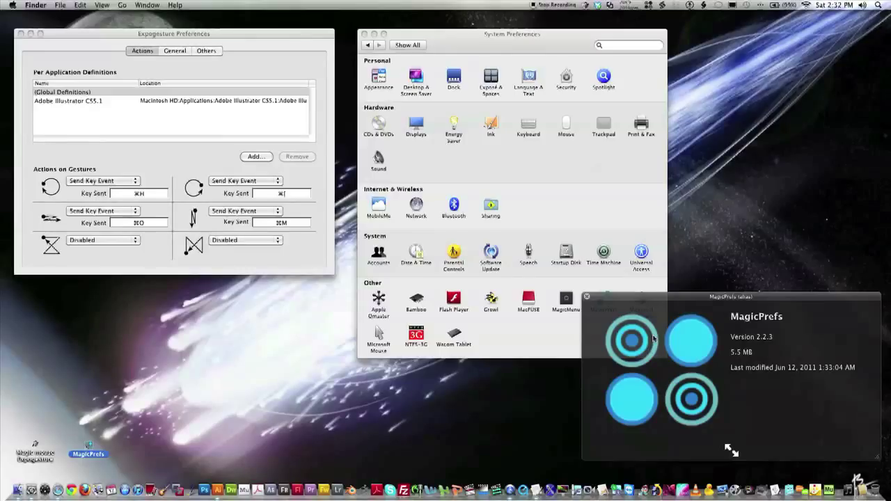
mouse_move(586, 298)
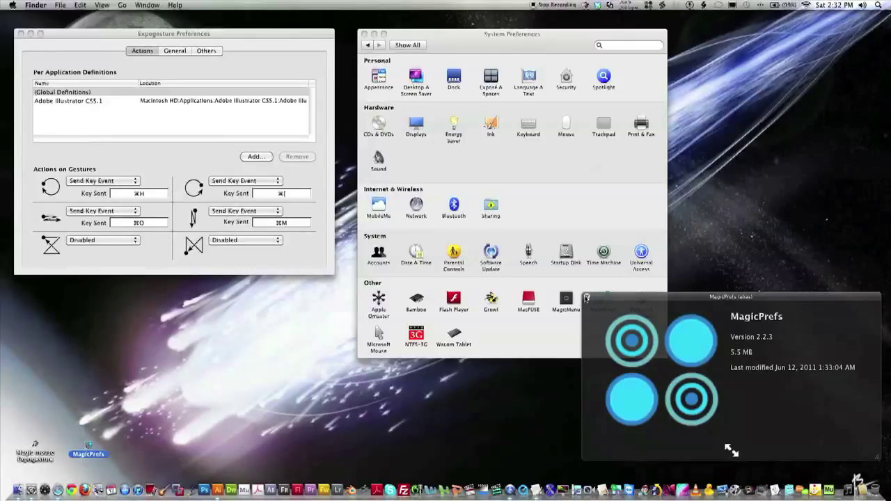
left_click_drag(731, 295, 679, 309)
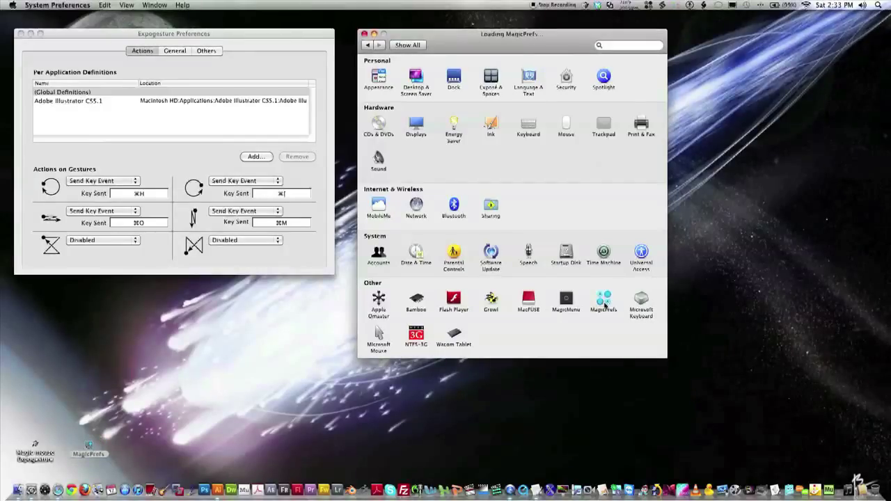
Step: Review the MagicPrefs Swipes settings and return to Clicks & Taps
left_click(603, 300)
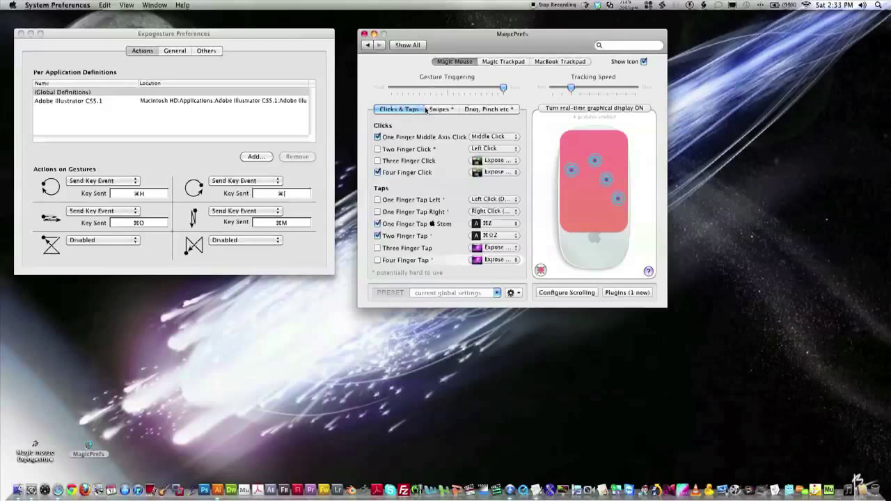
left_click(440, 108)
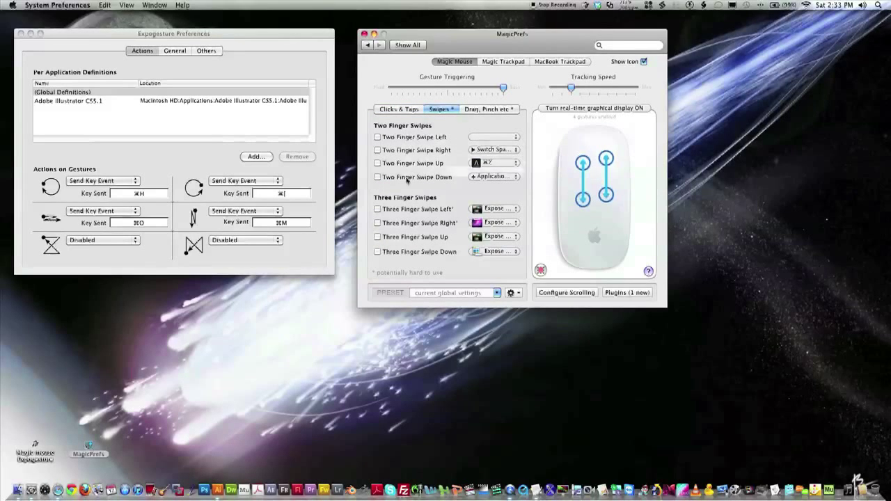
left_click(395, 109)
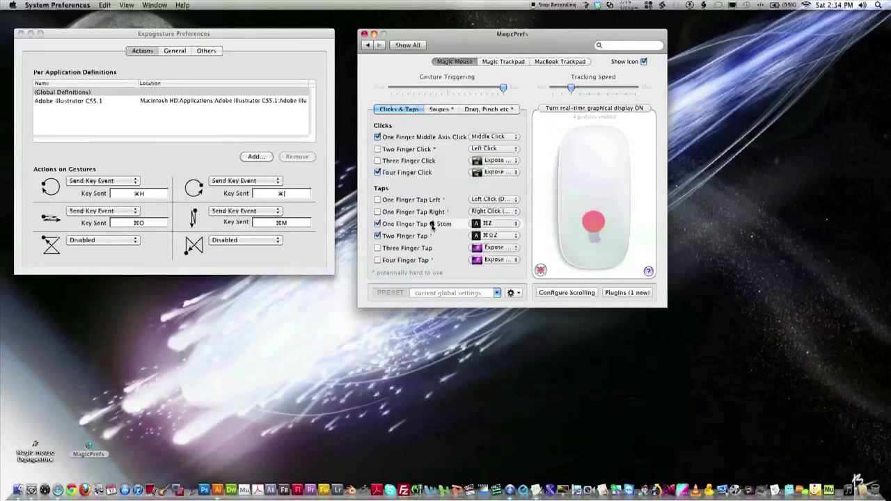
mouse_move(597, 239)
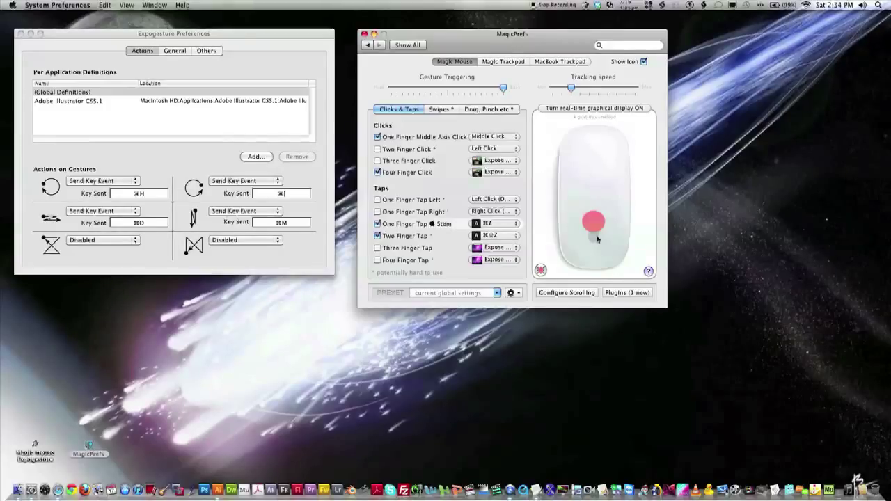
mouse_move(593, 235)
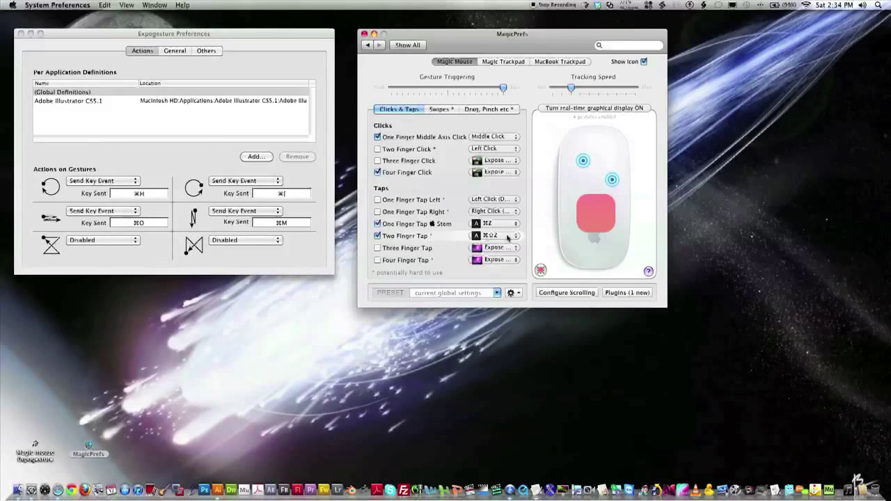
mouse_move(598, 228)
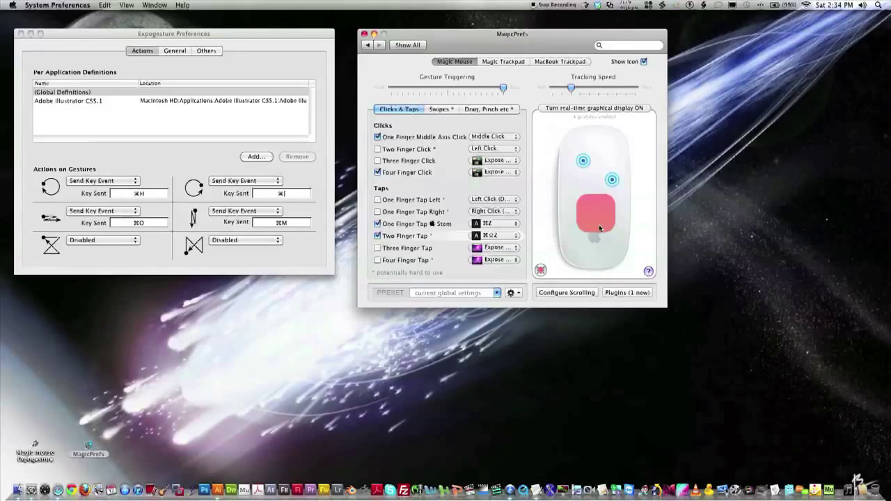
Step: Show the two- and three-finger swipe assignments in MagicPrefs
left_click(440, 108)
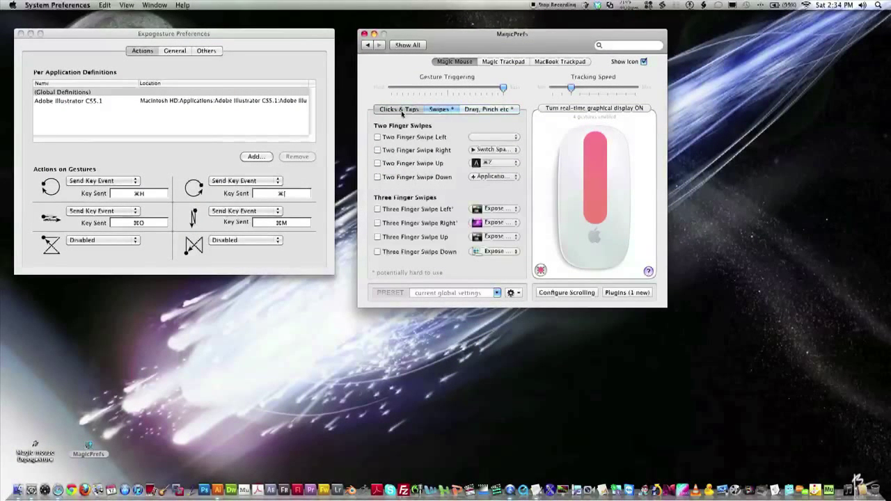
Step: Return to the Clicks & Taps assignments, previewing the four-finger click gesture
left_click(399, 108)
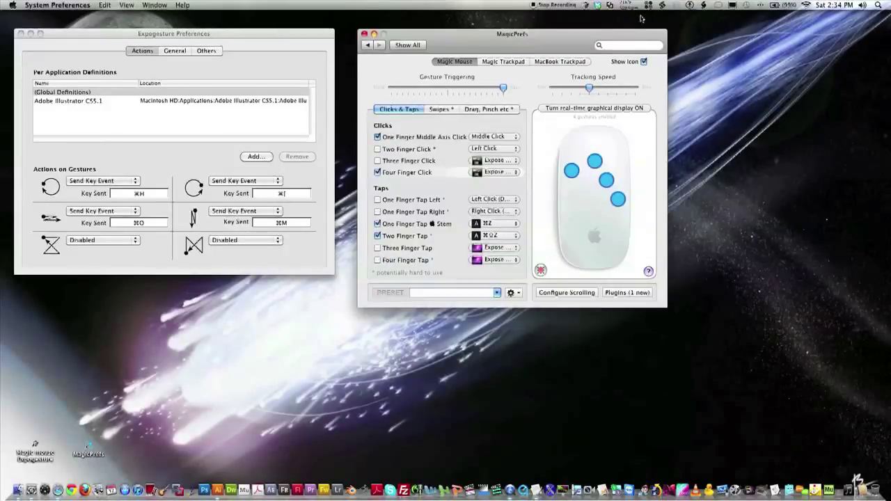
mouse_move(632, 19)
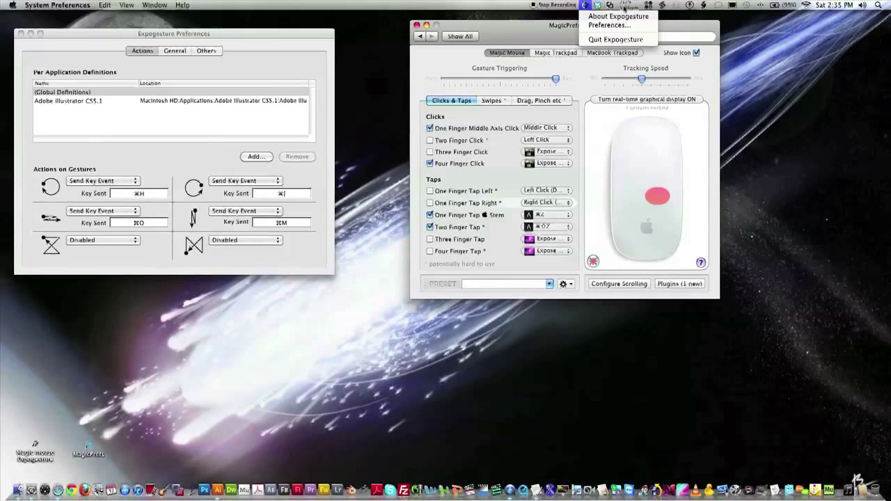
mouse_move(620, 17)
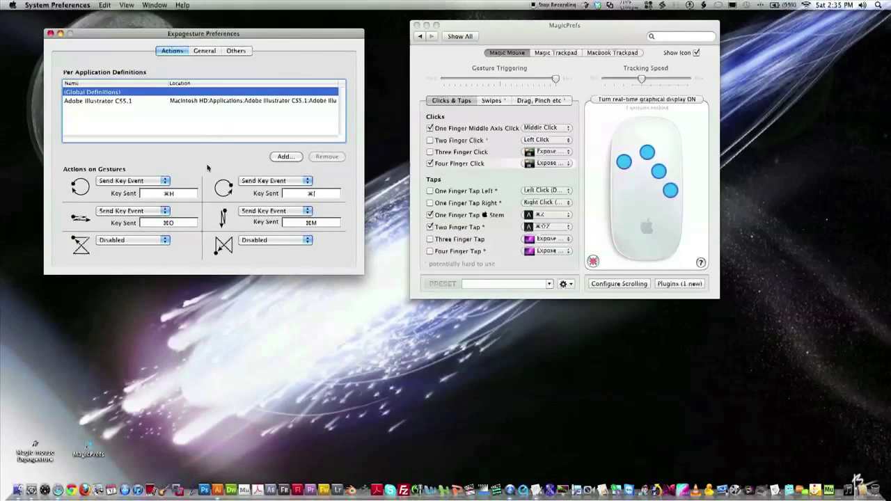
mouse_move(184, 214)
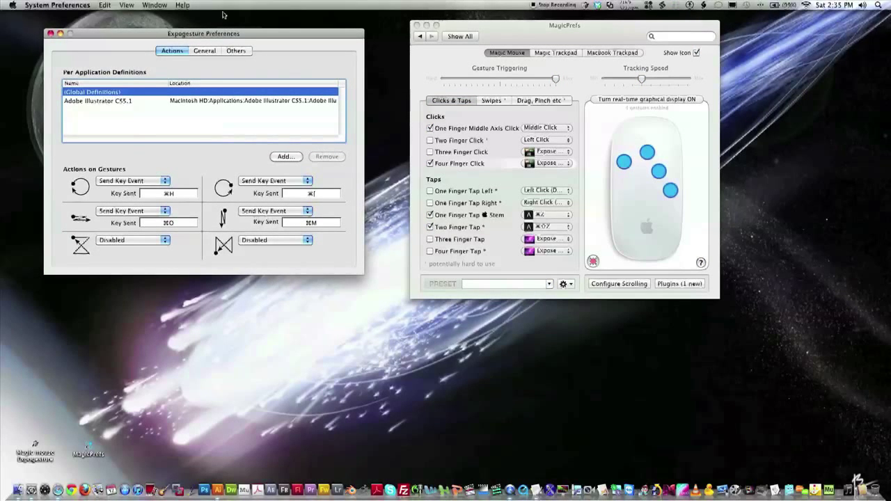
Step: Glance at Expogesture's Others settings and return to the Actions gesture assignments
left_click(235, 50)
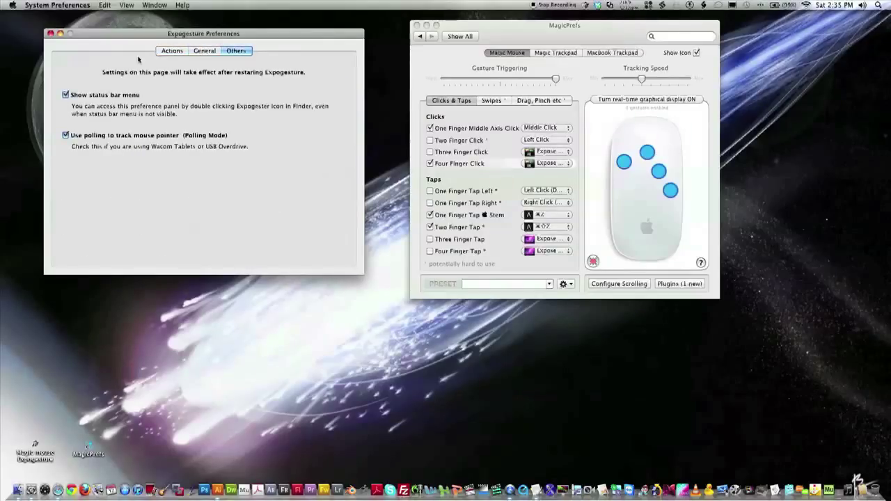
left_click(171, 50)
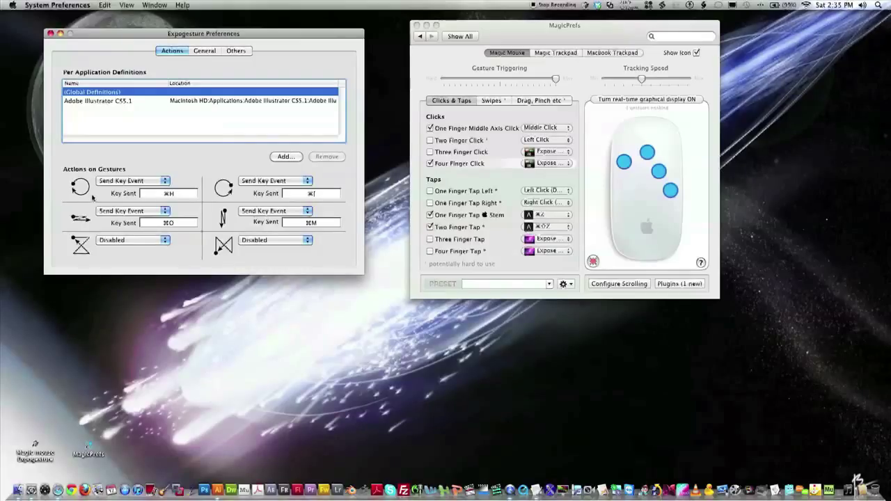
mouse_move(106, 225)
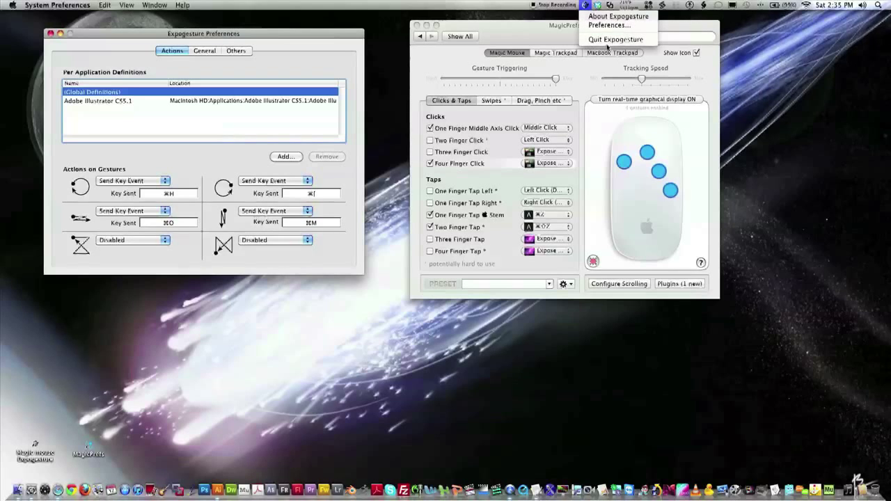
mouse_move(621, 39)
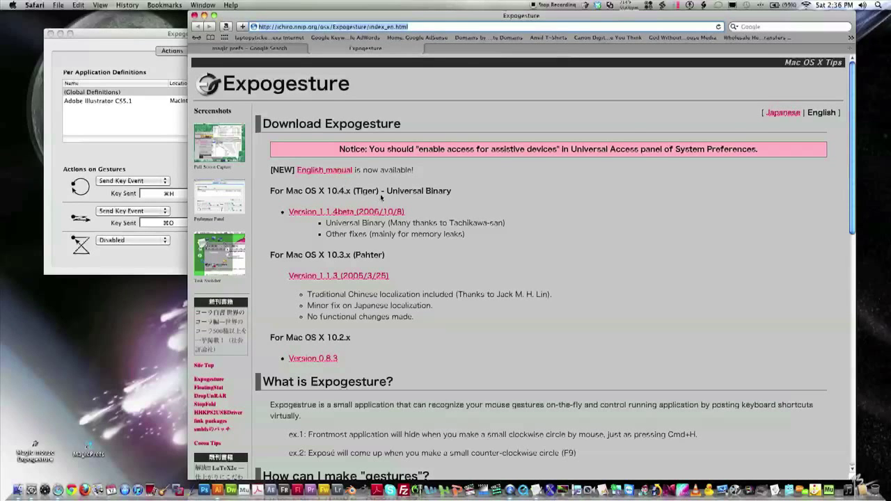
Step: Read the Expogesture page, then visit the MagicPrefs homepage from the Google results
scroll("down", 3)
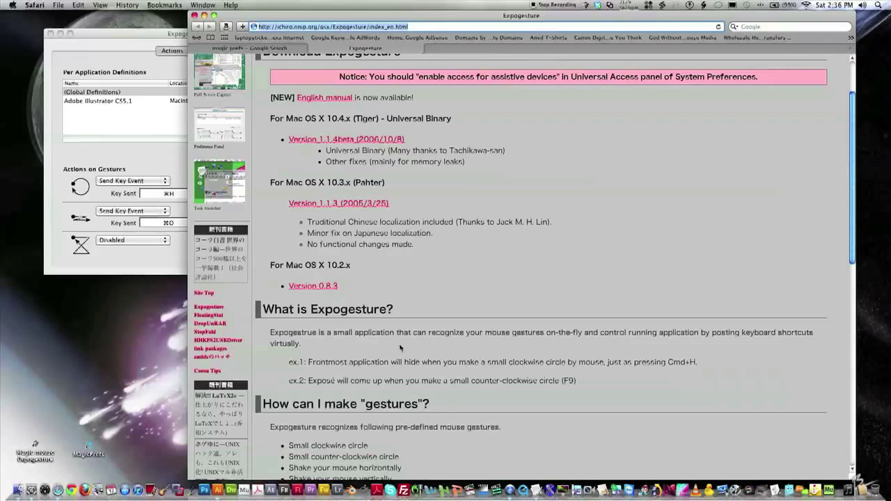
mouse_move(416, 110)
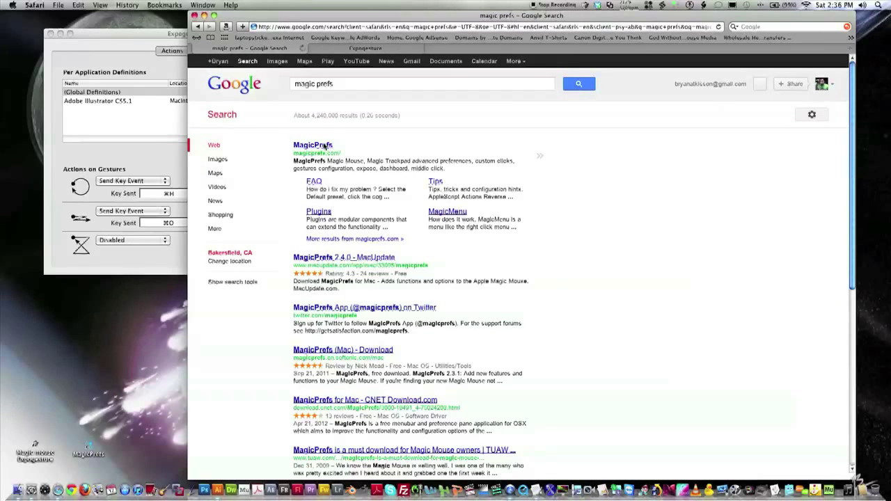
left_click(313, 144)
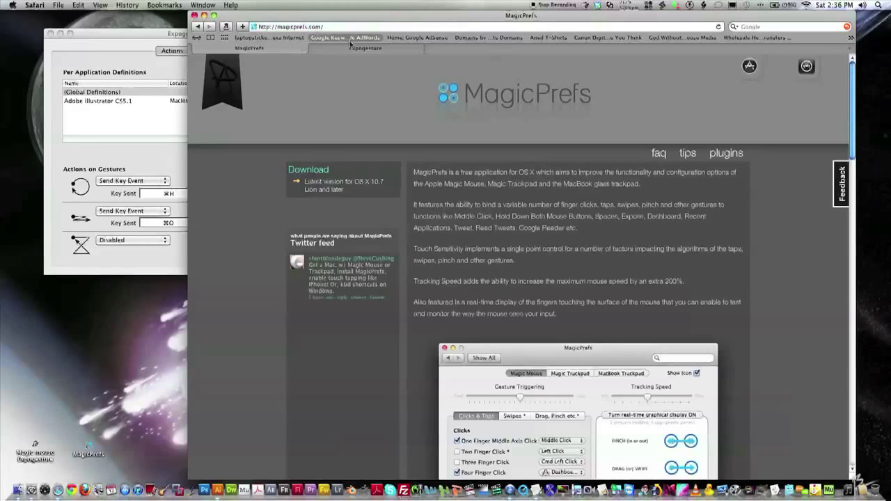
scroll("down", 3)
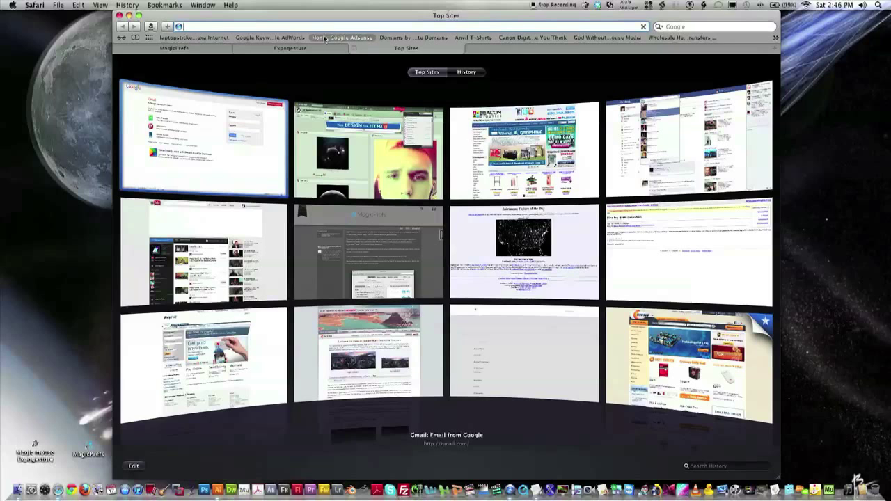
Step: Visit mmfixed.com and read through its problem, fix, deal and people sections
type("mmfixed.com/")
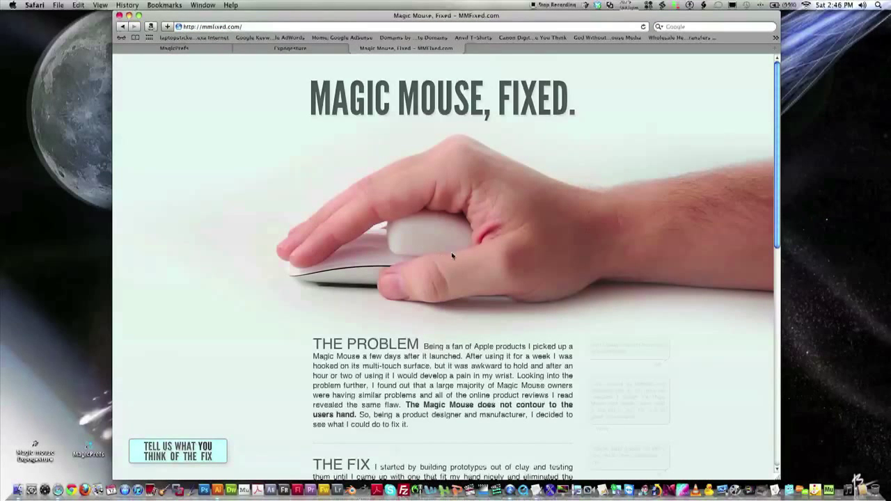
scroll("down", 3)
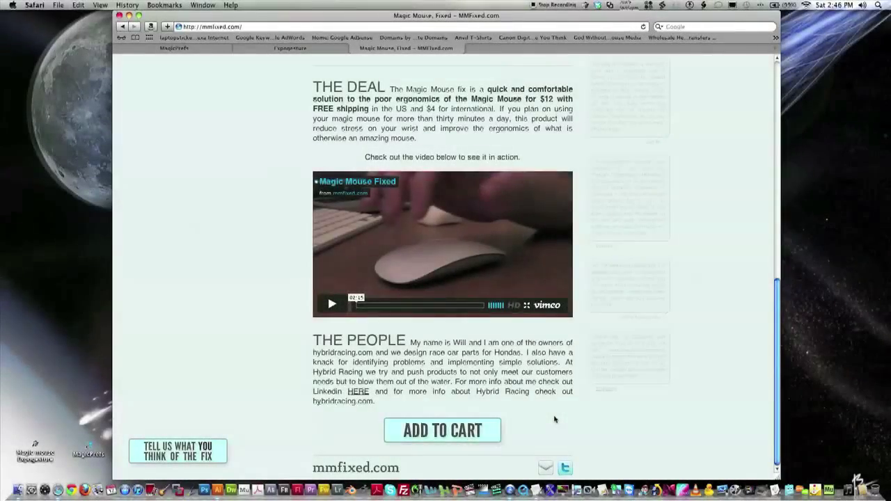
scroll("up", 3)
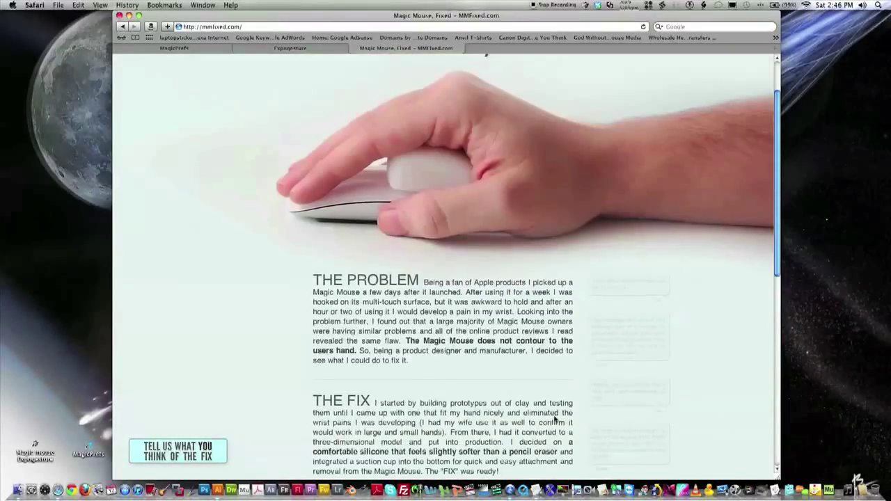
scroll("down", 3)
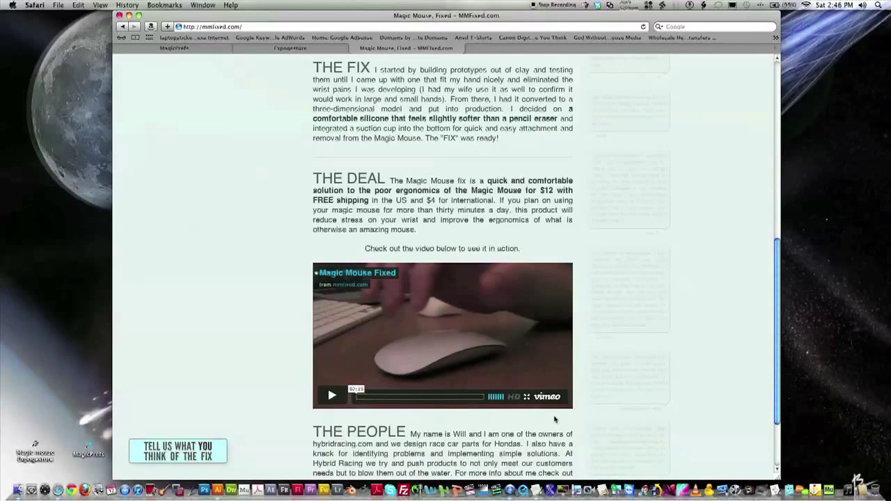
scroll("up", 3)
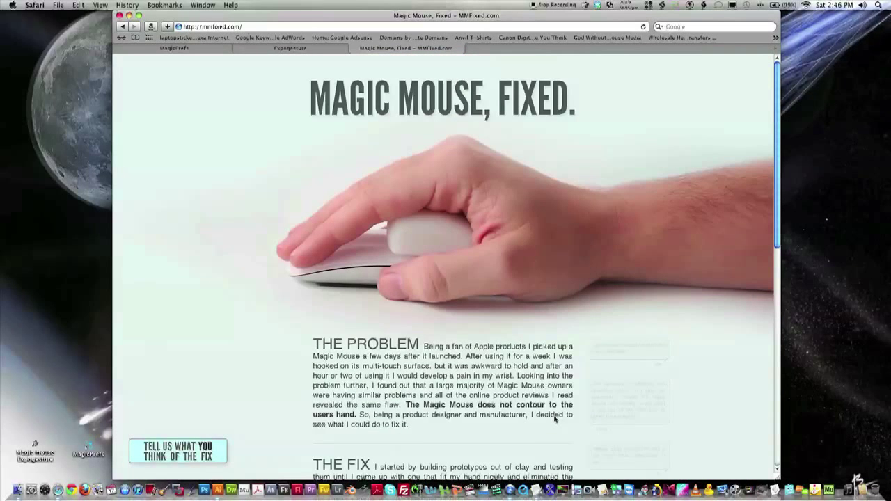
mouse_move(56, 8)
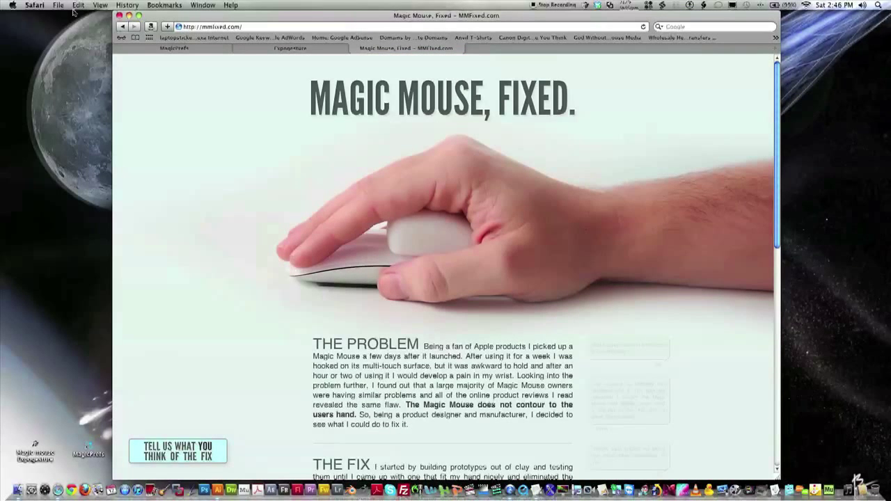